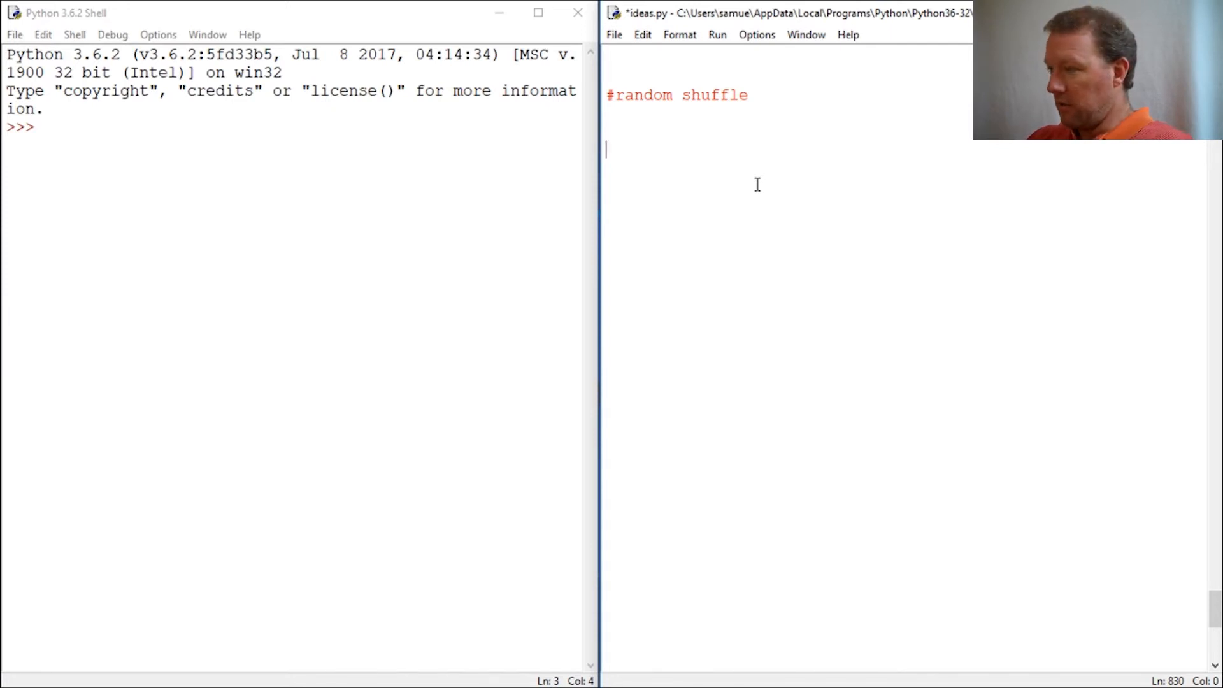
Add 'import random' and 'x = list(range(10))' to ideas.py, then save and run it with F5.
type("import")
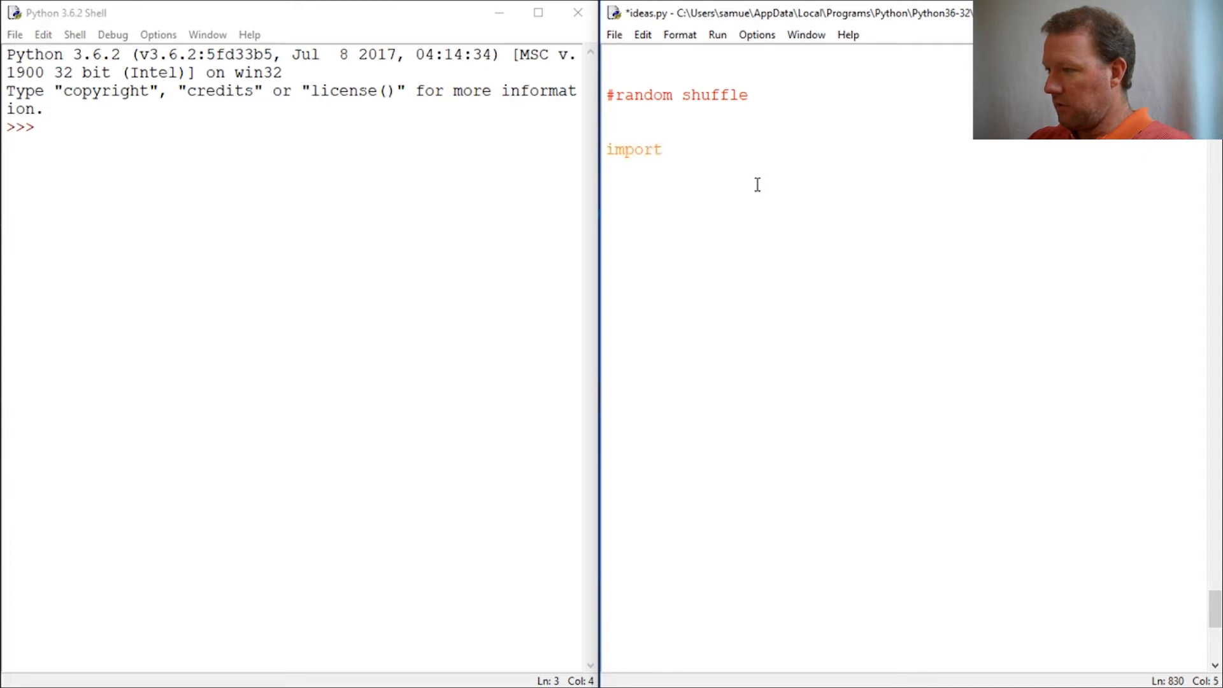
type("random")
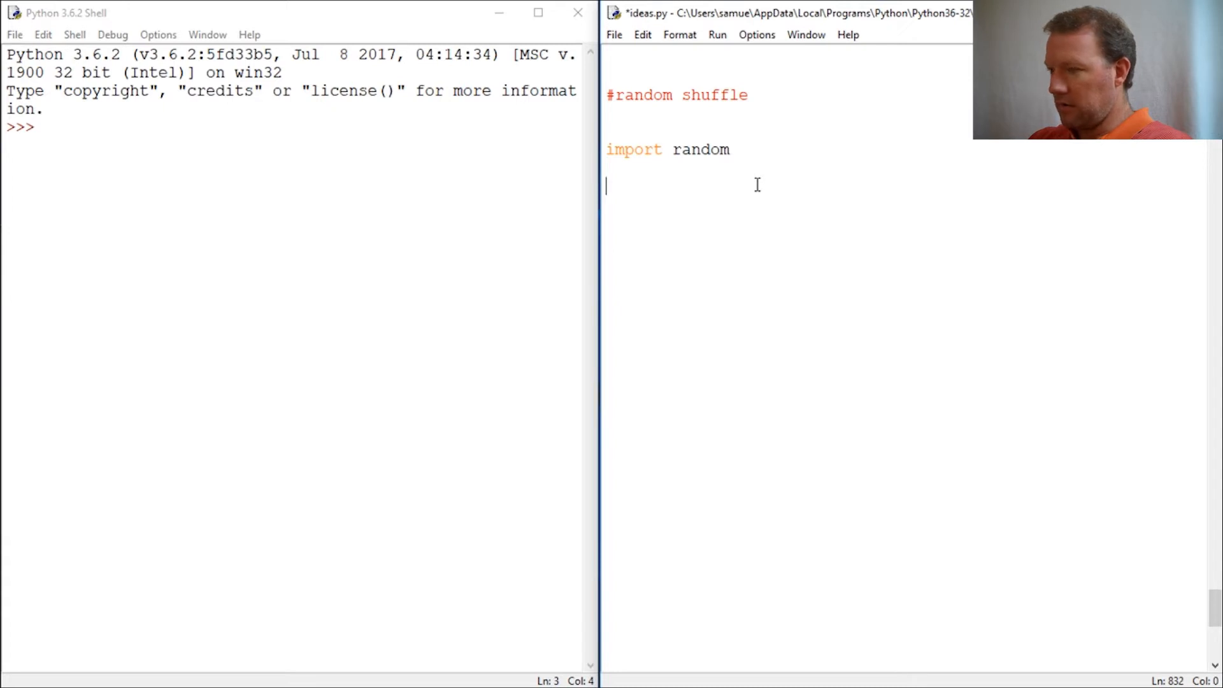
type("x =")
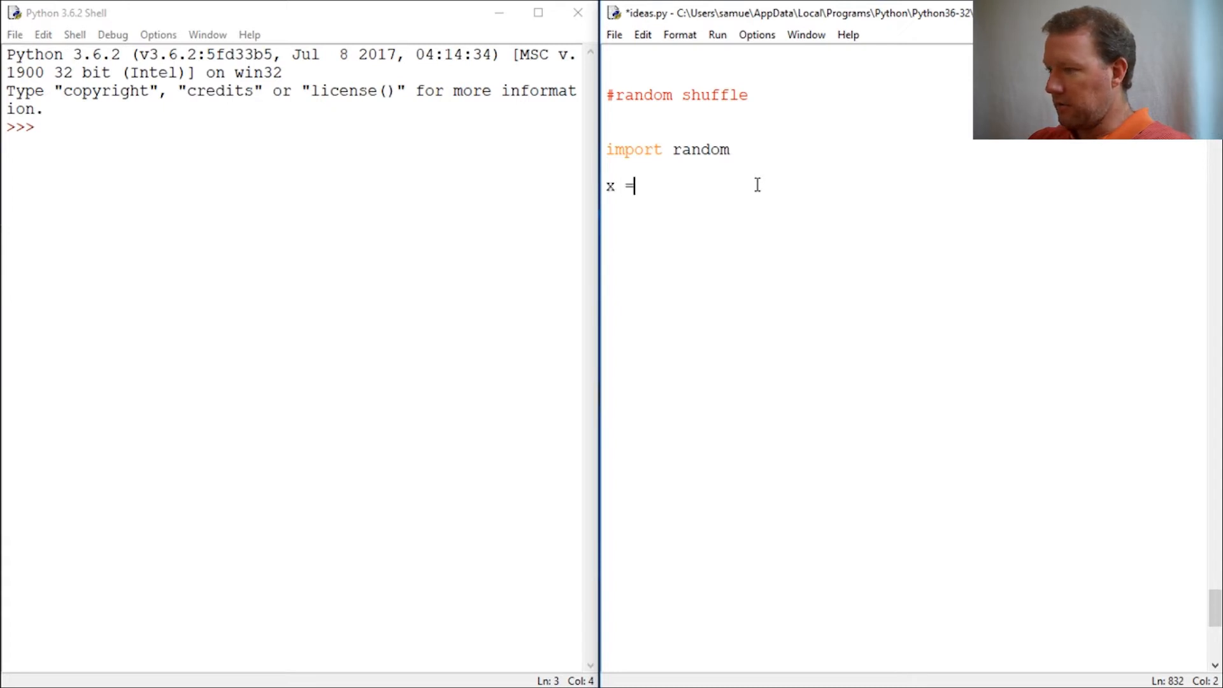
type("list")
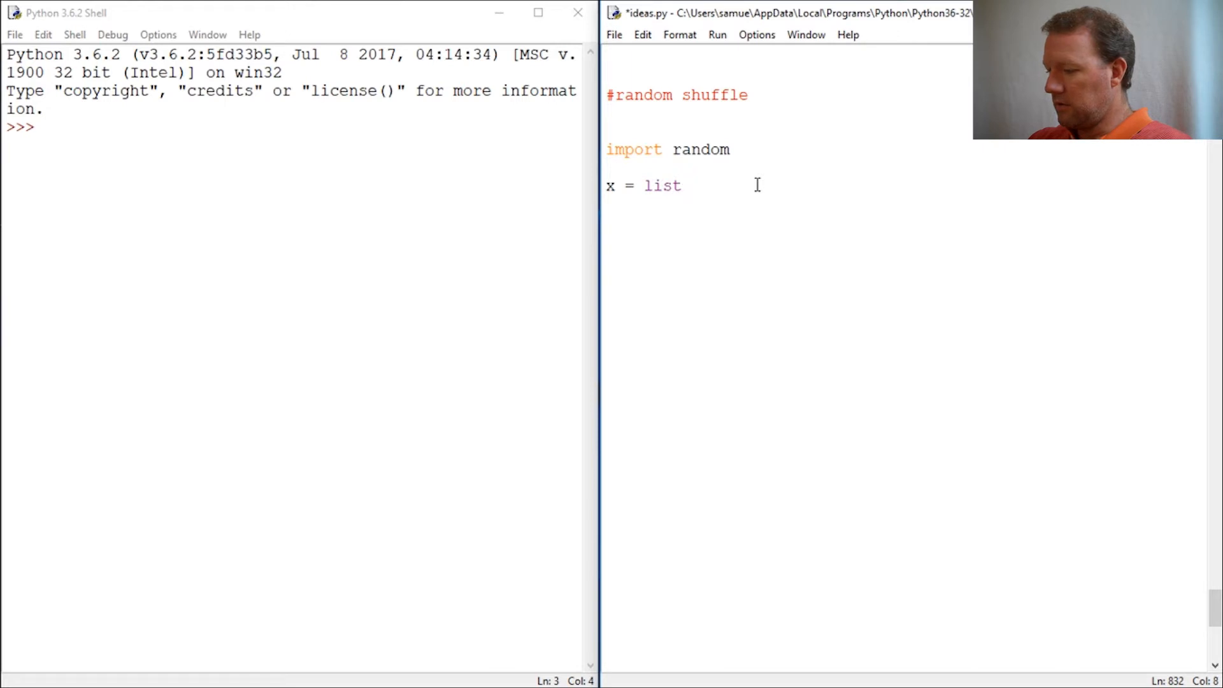
type("(rang")
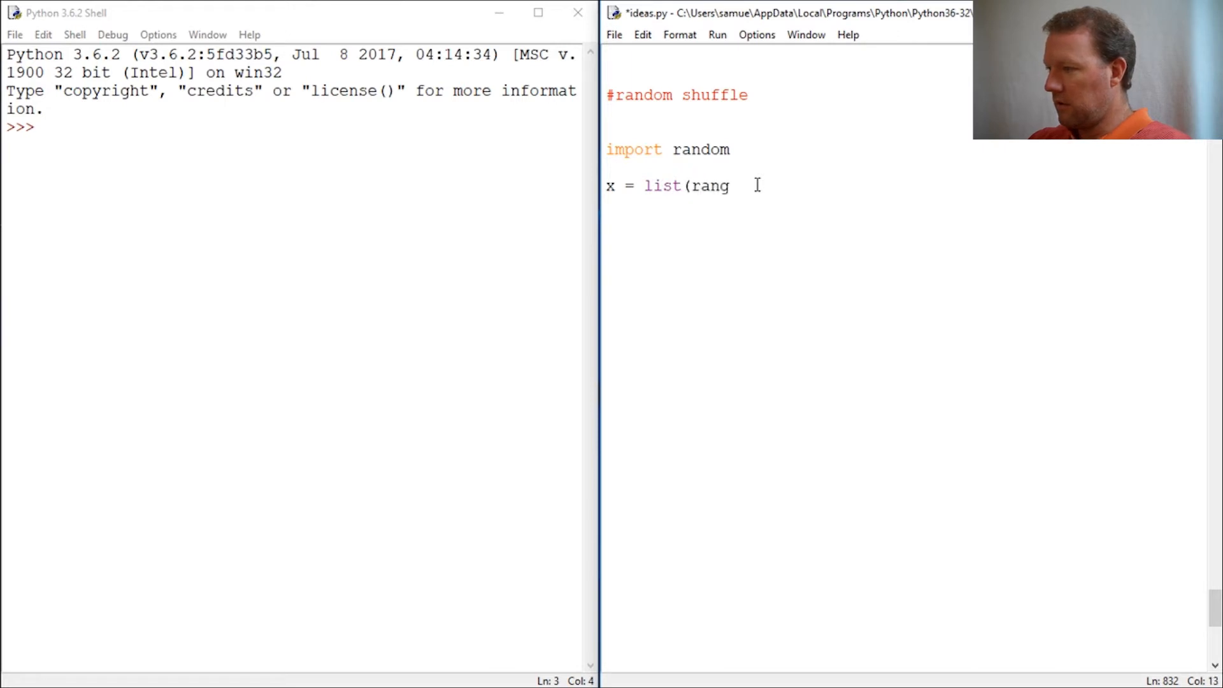
type("e(1")
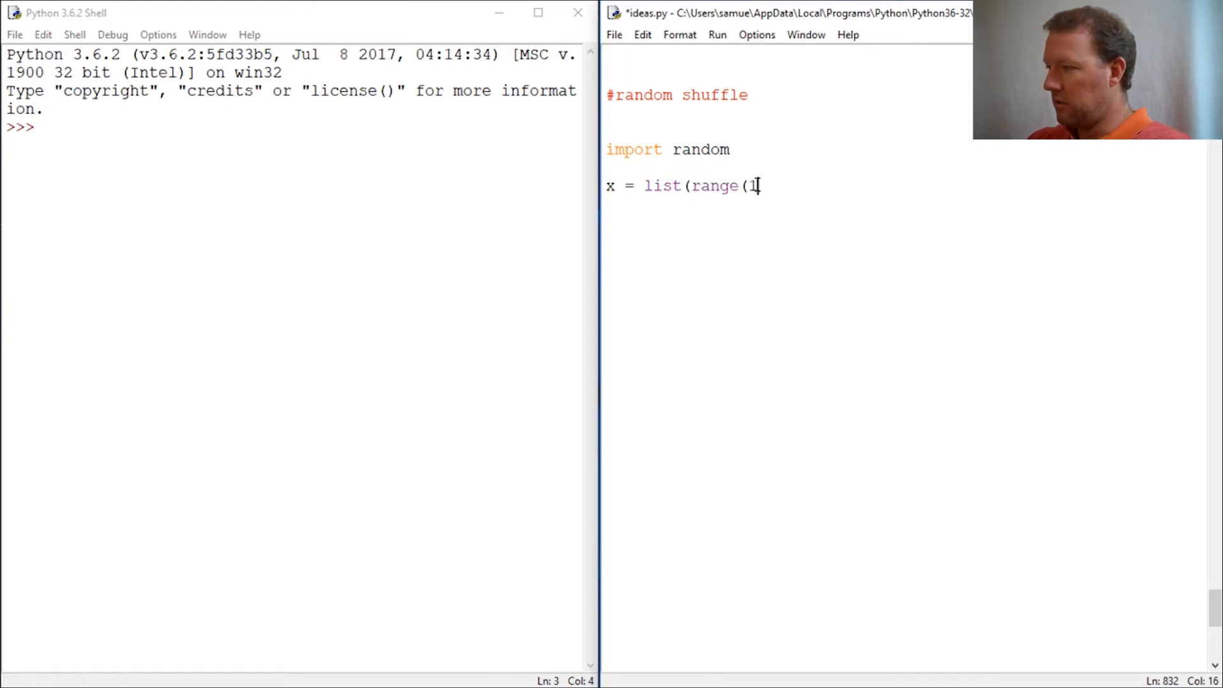
type("0")
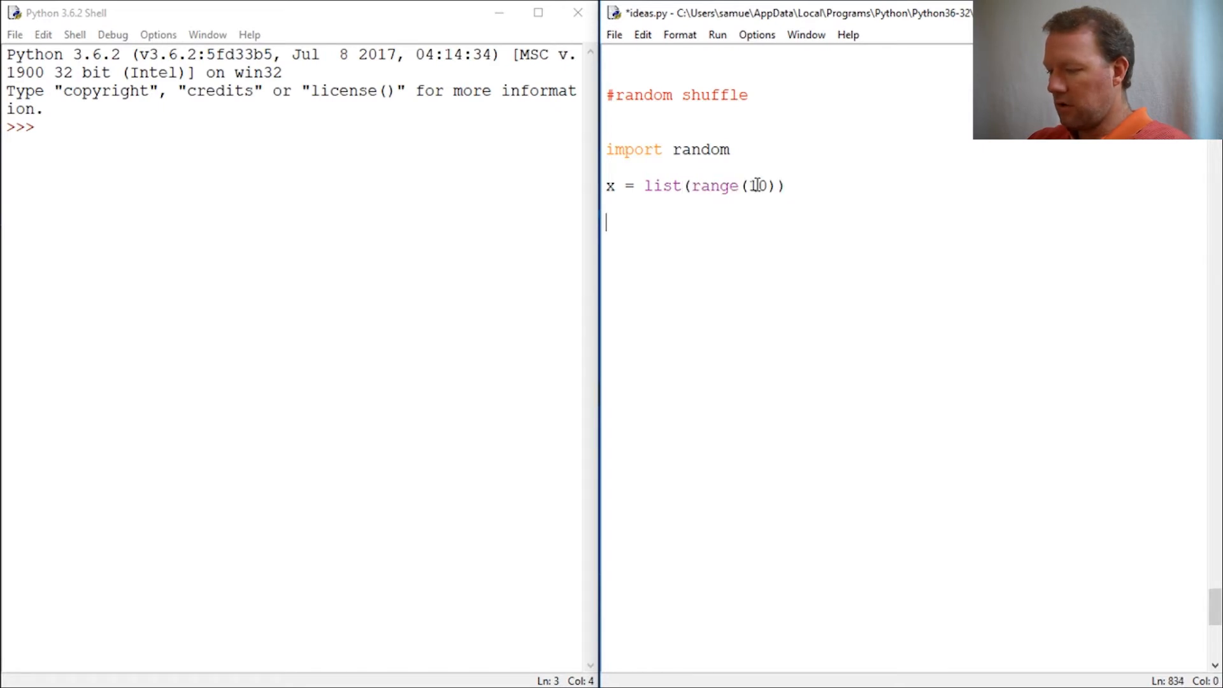
key("F5")
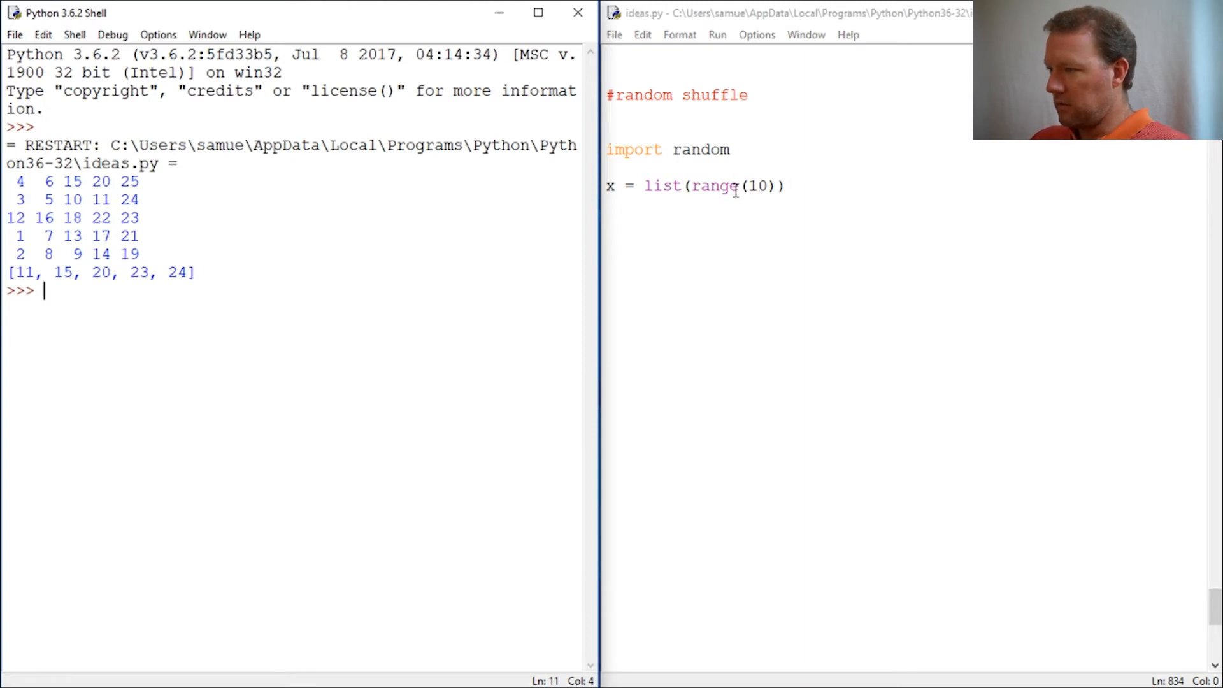
mouse_move(679, 244)
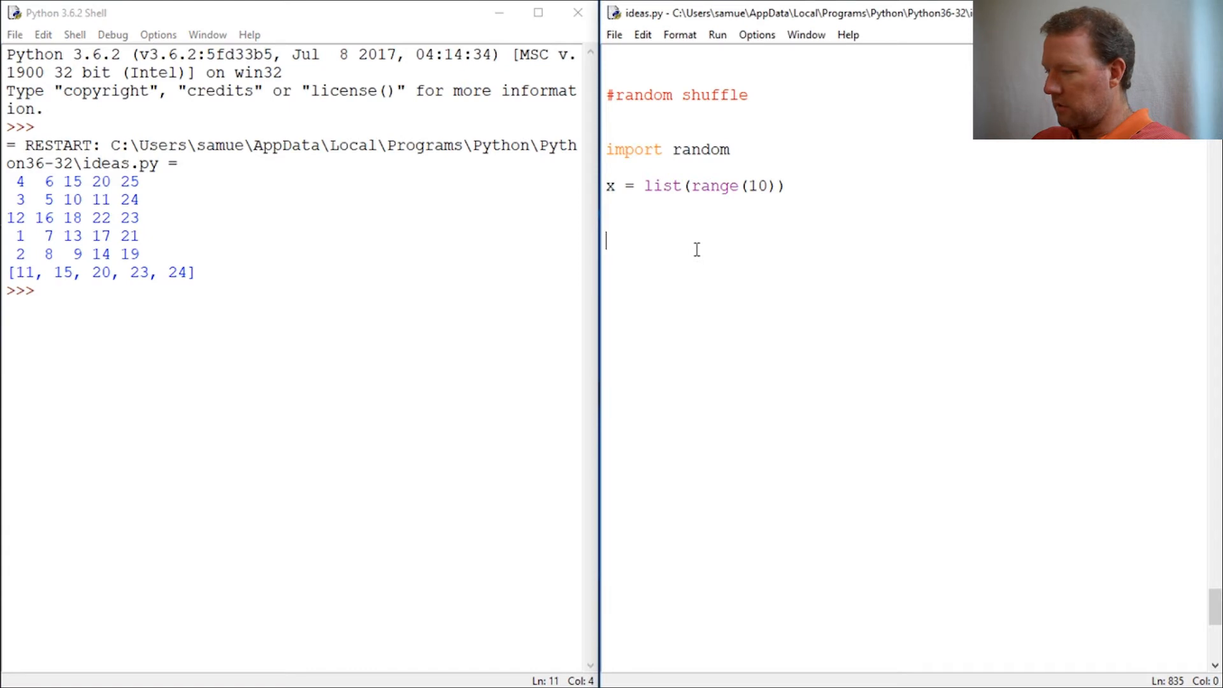
In the shell, display x as [0, 1, …, 9] and list the random module's names with dir(random).
left_click(45, 290)
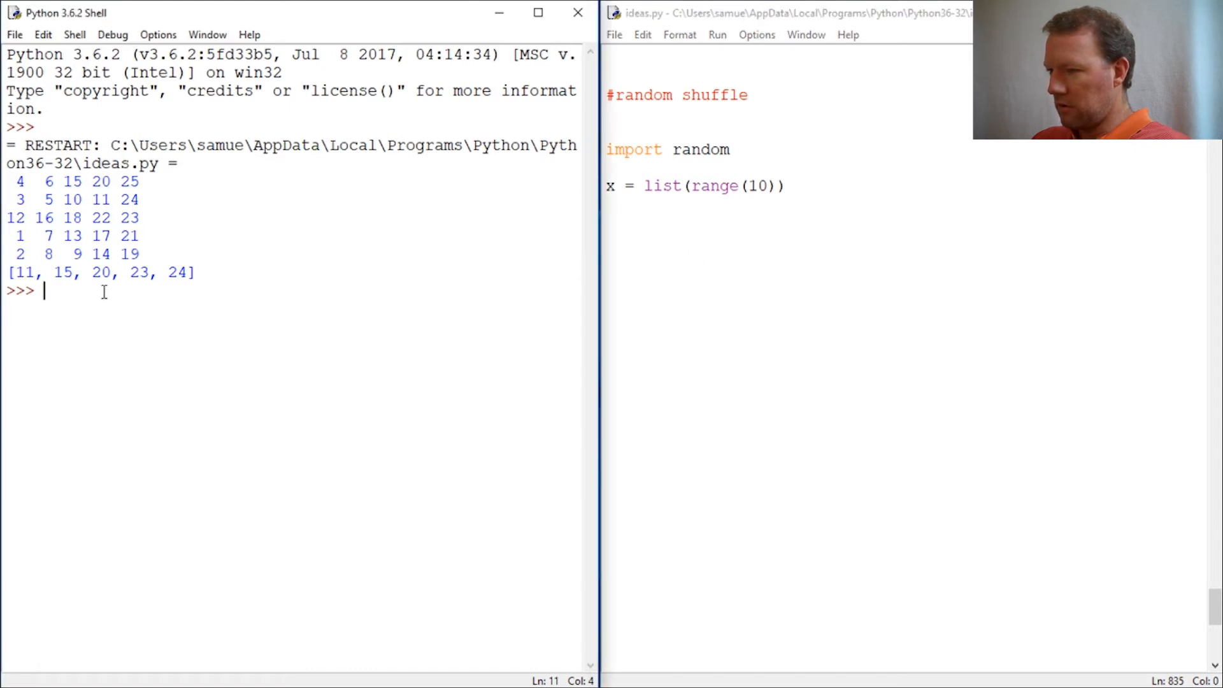
type("x")
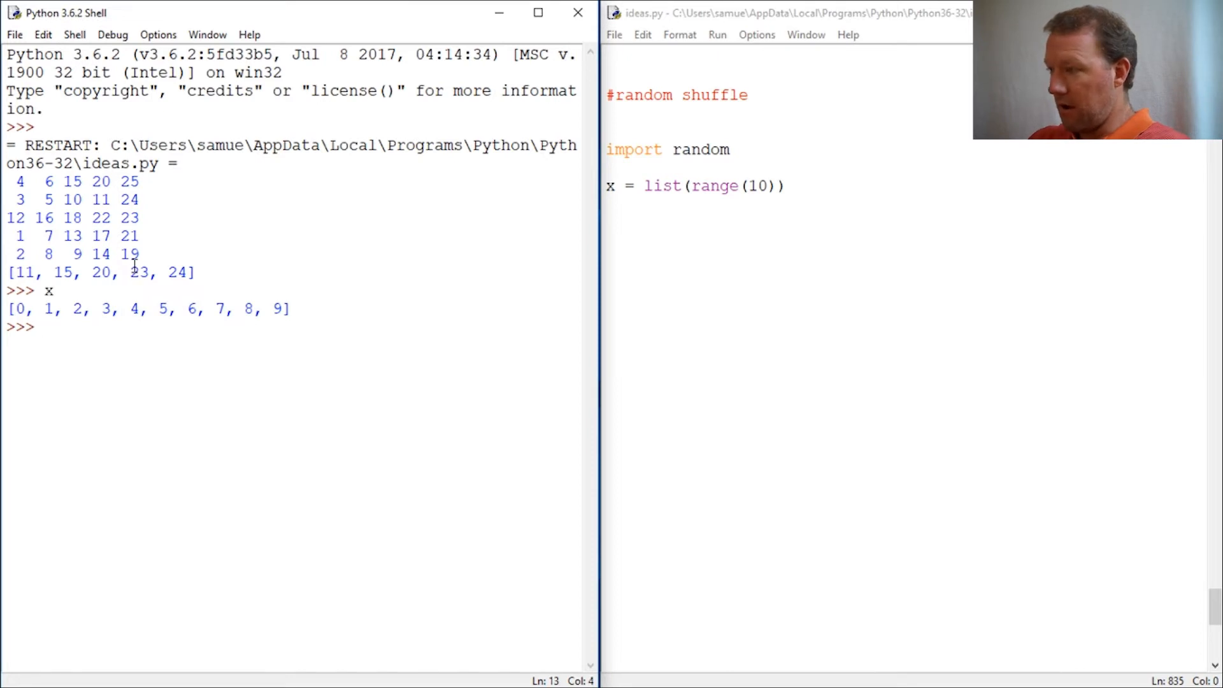
type("di")
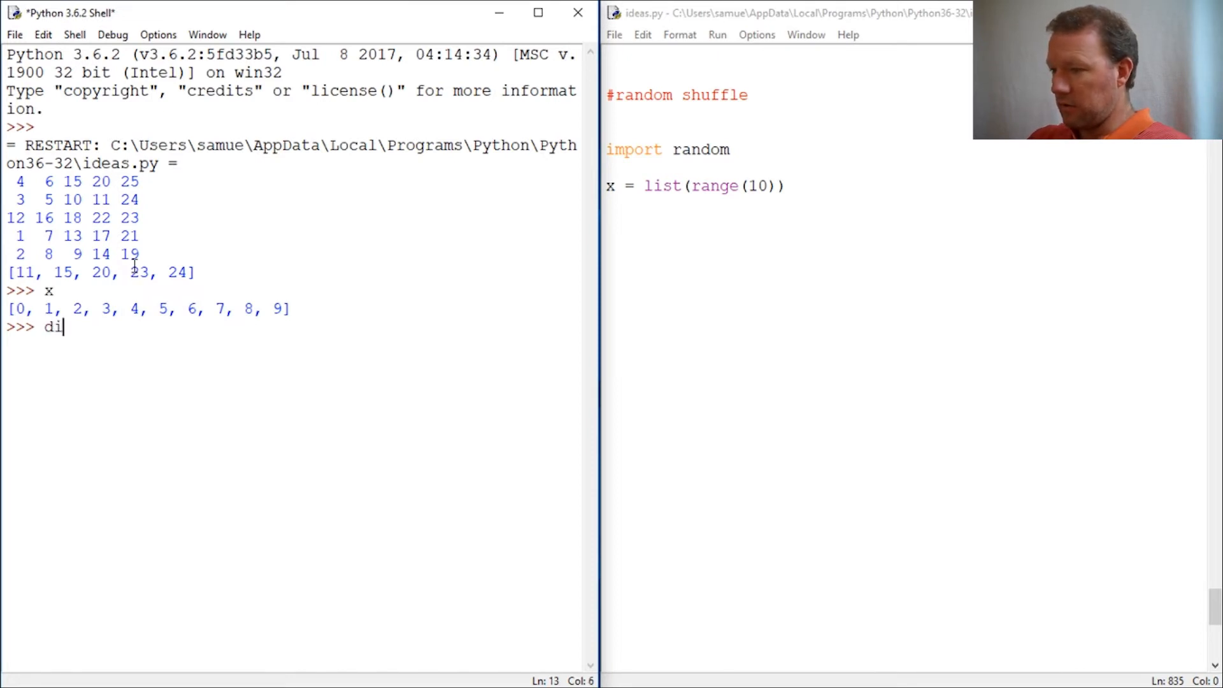
type("r(rang")
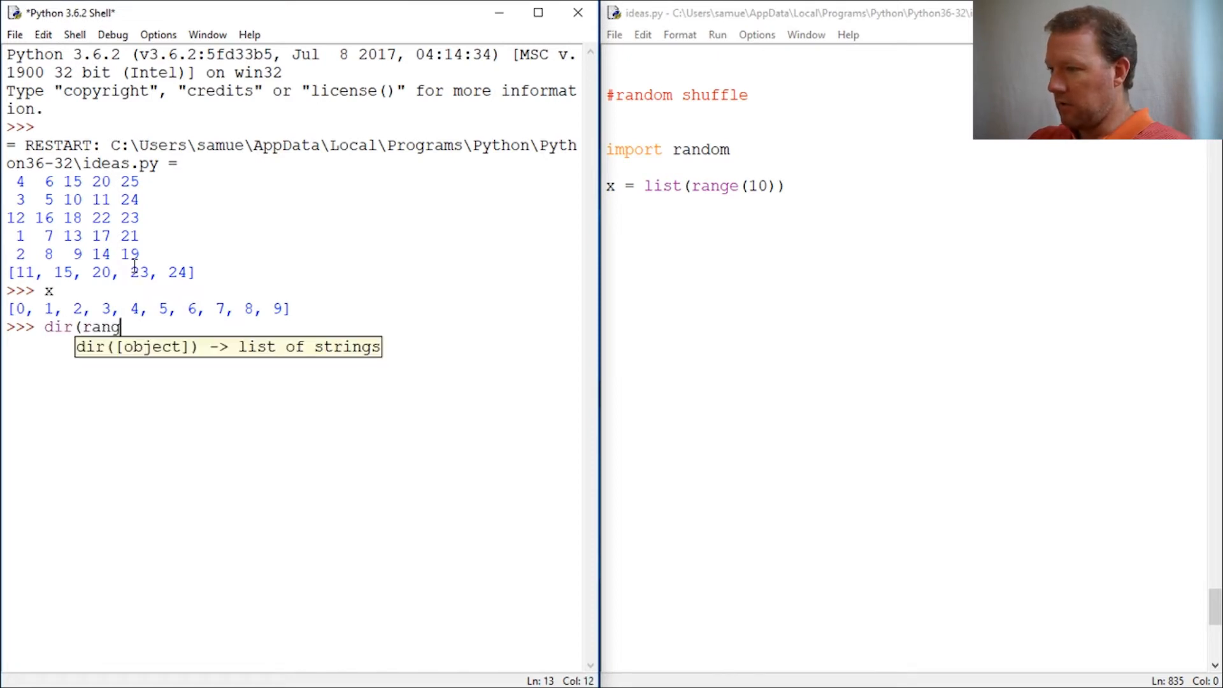
type("om)")
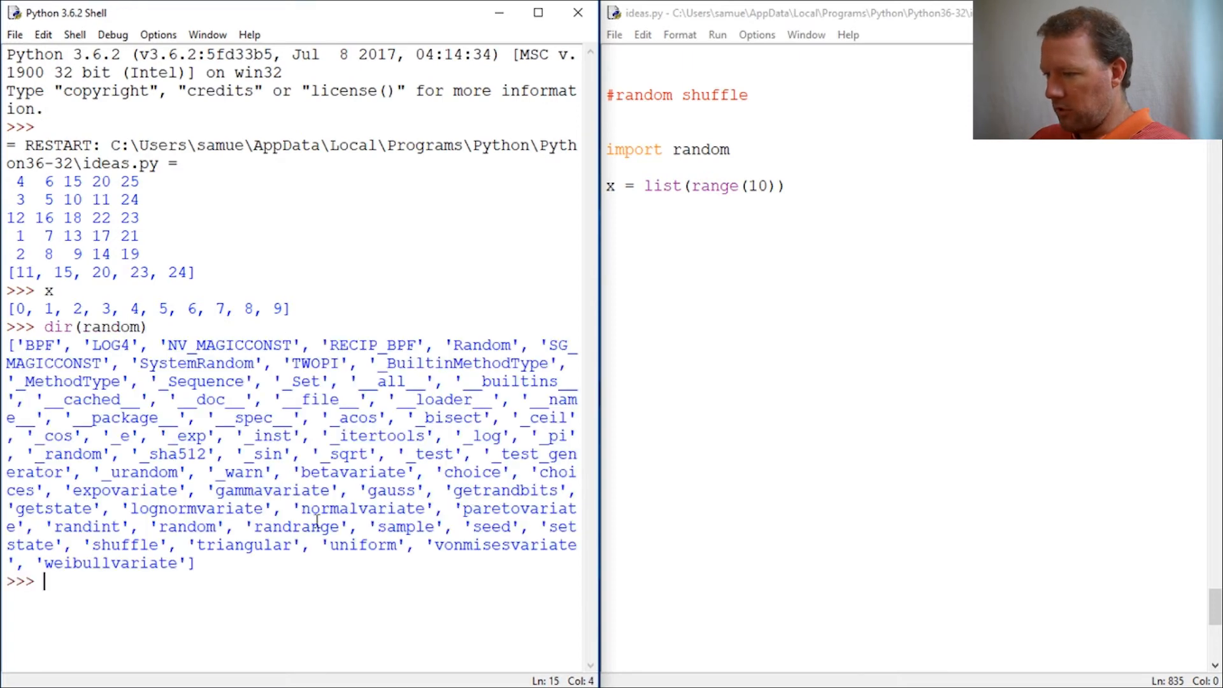
double_click(124, 545)
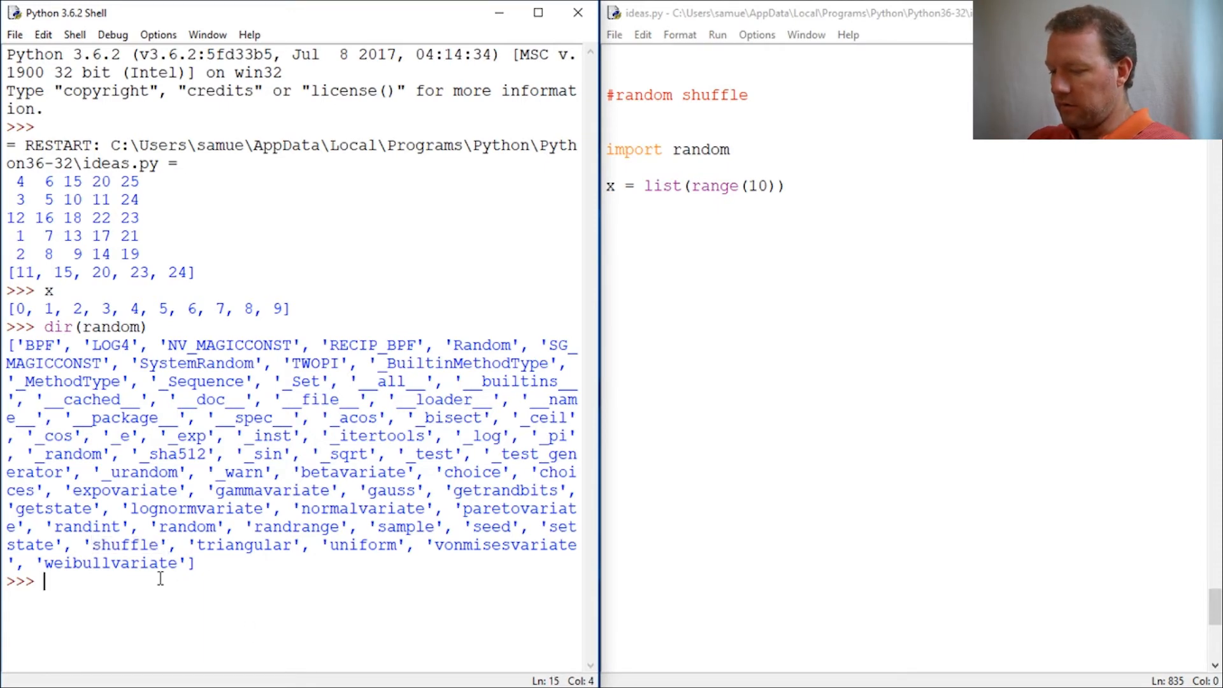
Show help(random.shuffle) in the shell, stating it shuffles list x in place and returns None.
type("help")
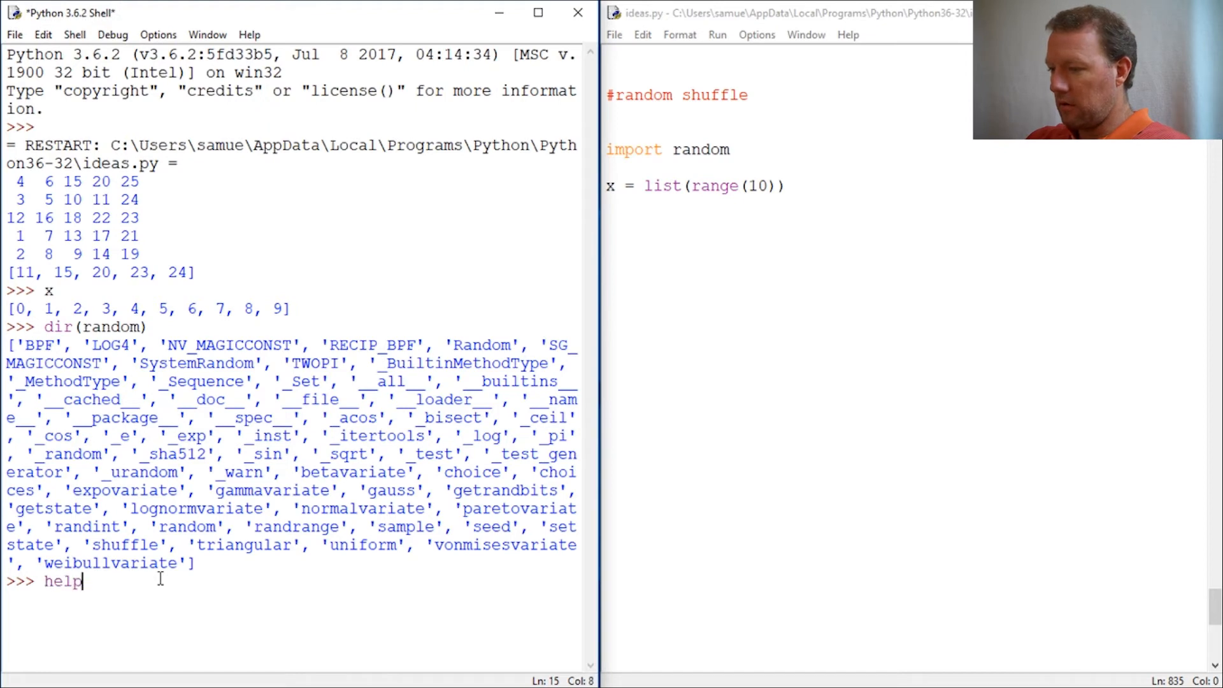
type("(r")
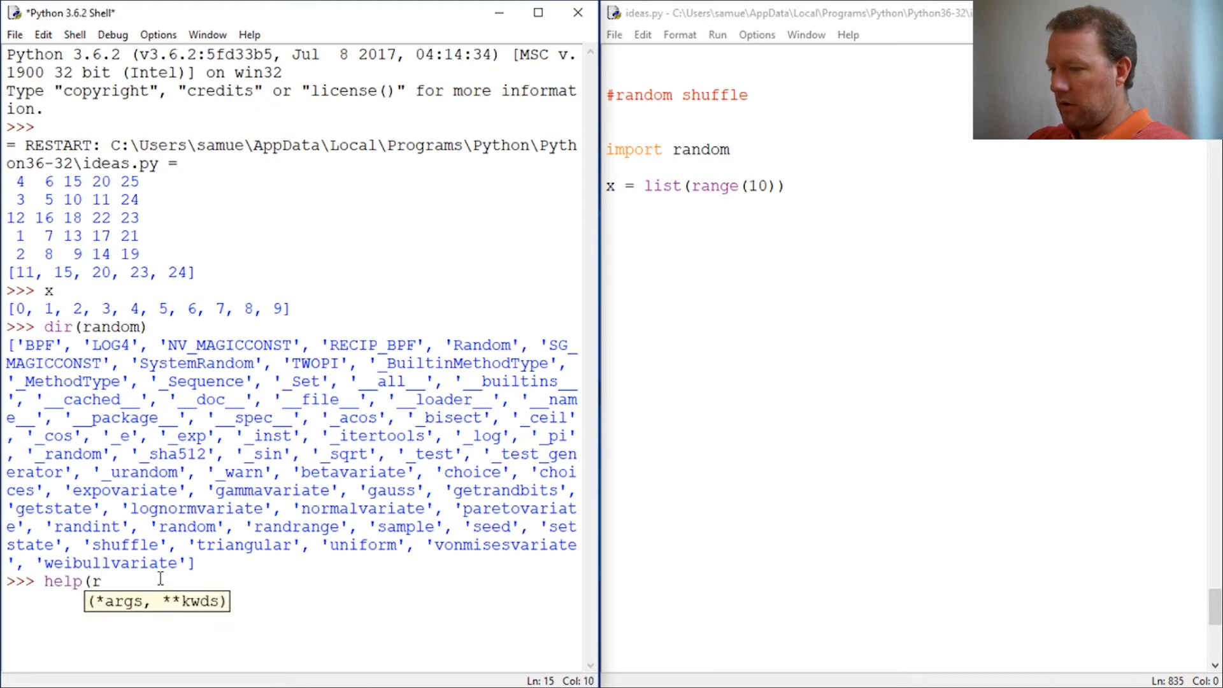
type("andom.shu")
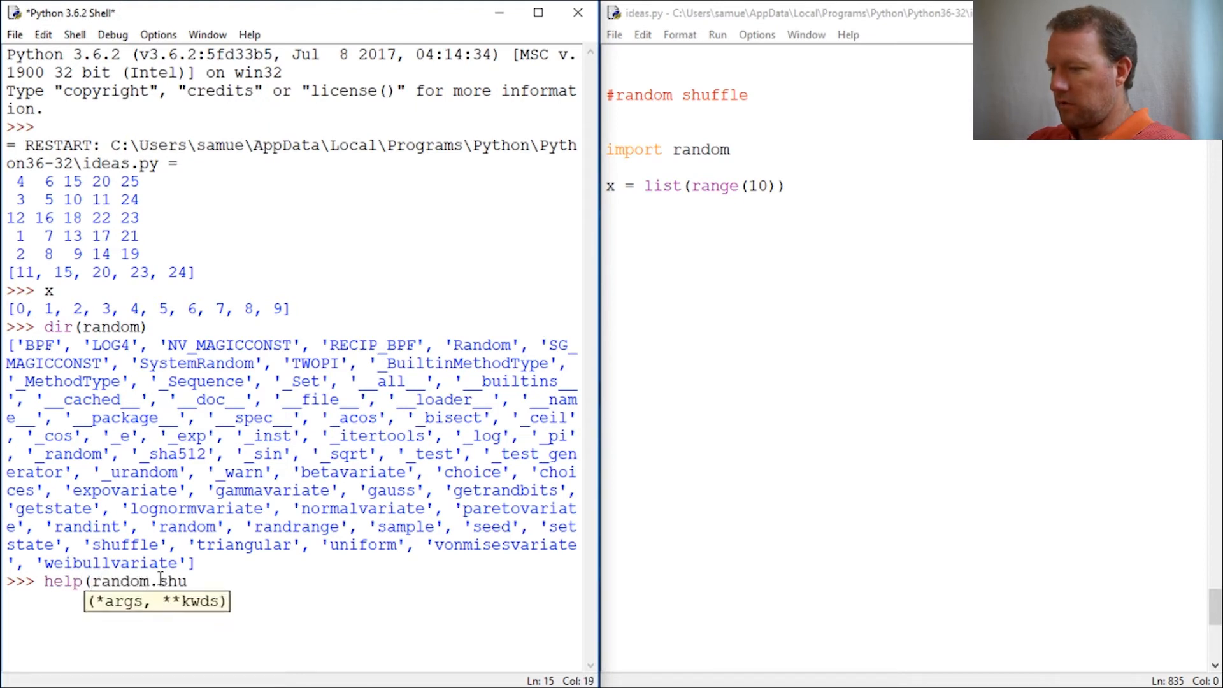
type("fee")
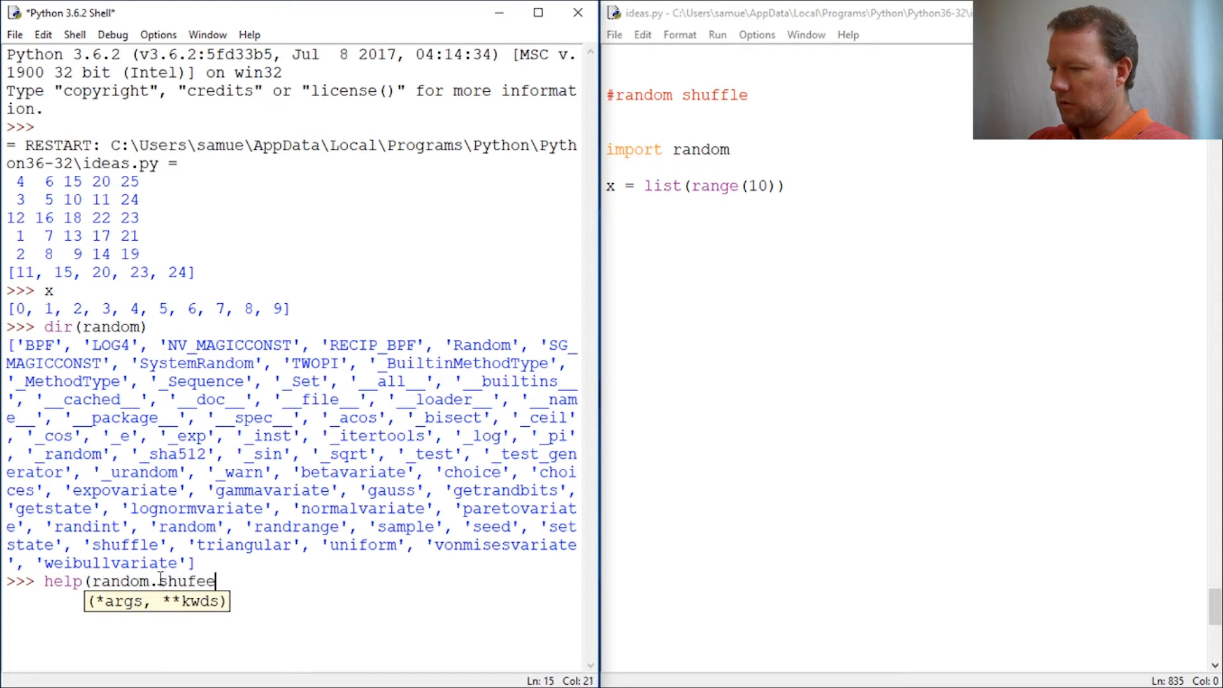
type("ffle)")
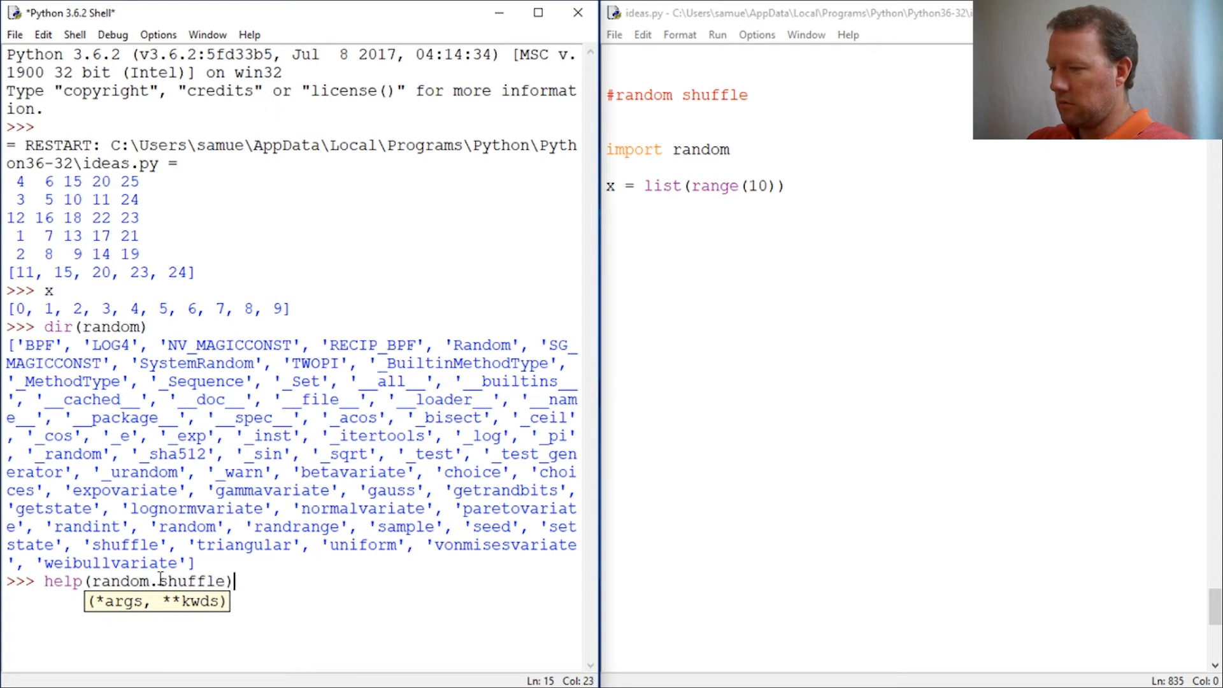
key("enter")
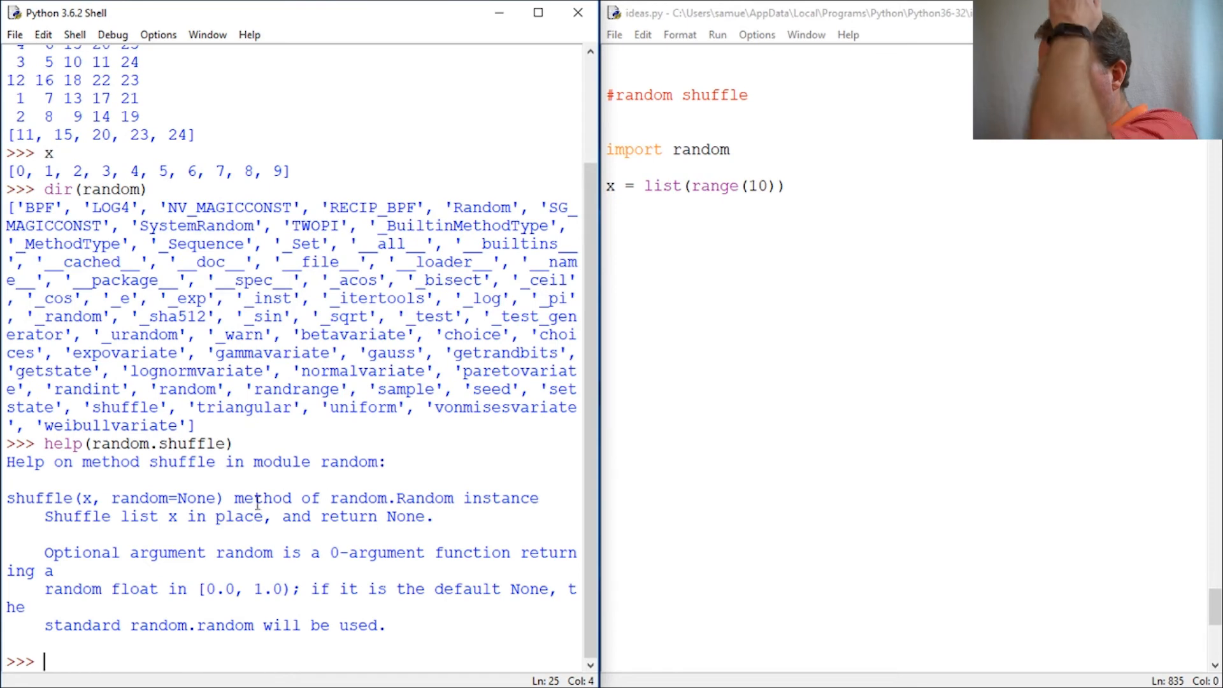
Highlight the x argument and 'return None' in the docstring, then return to the prompt.
double_click(43, 498)
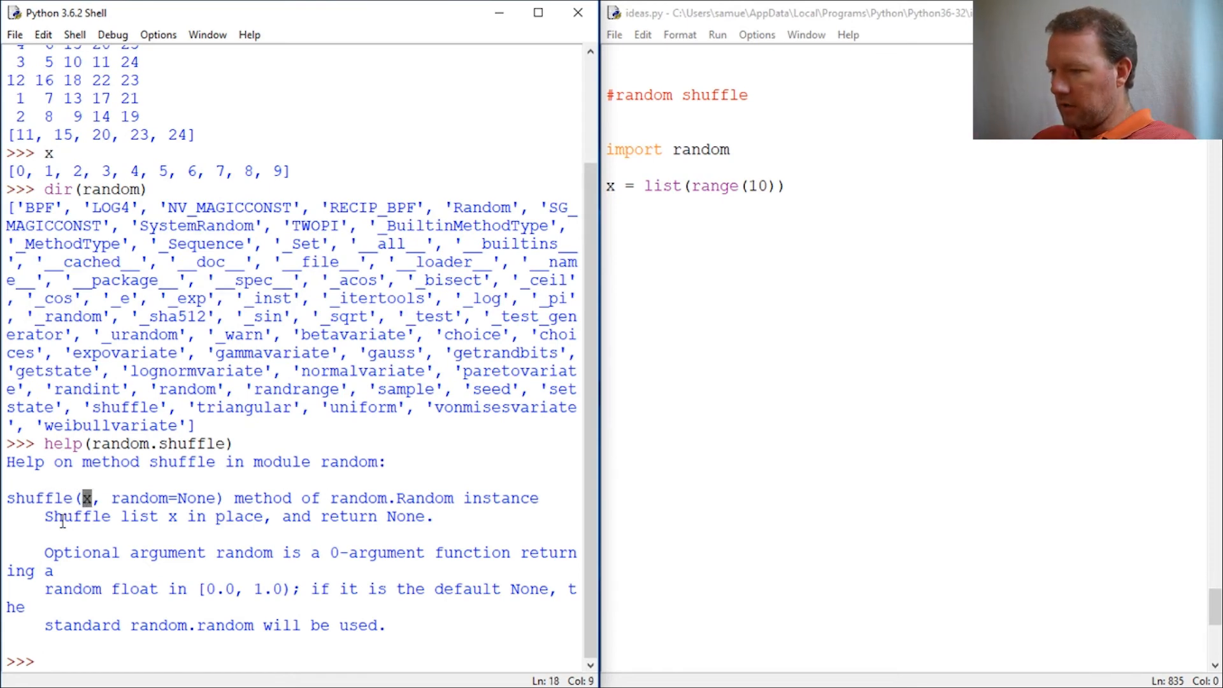
left_click_drag(65, 517, 265, 516)
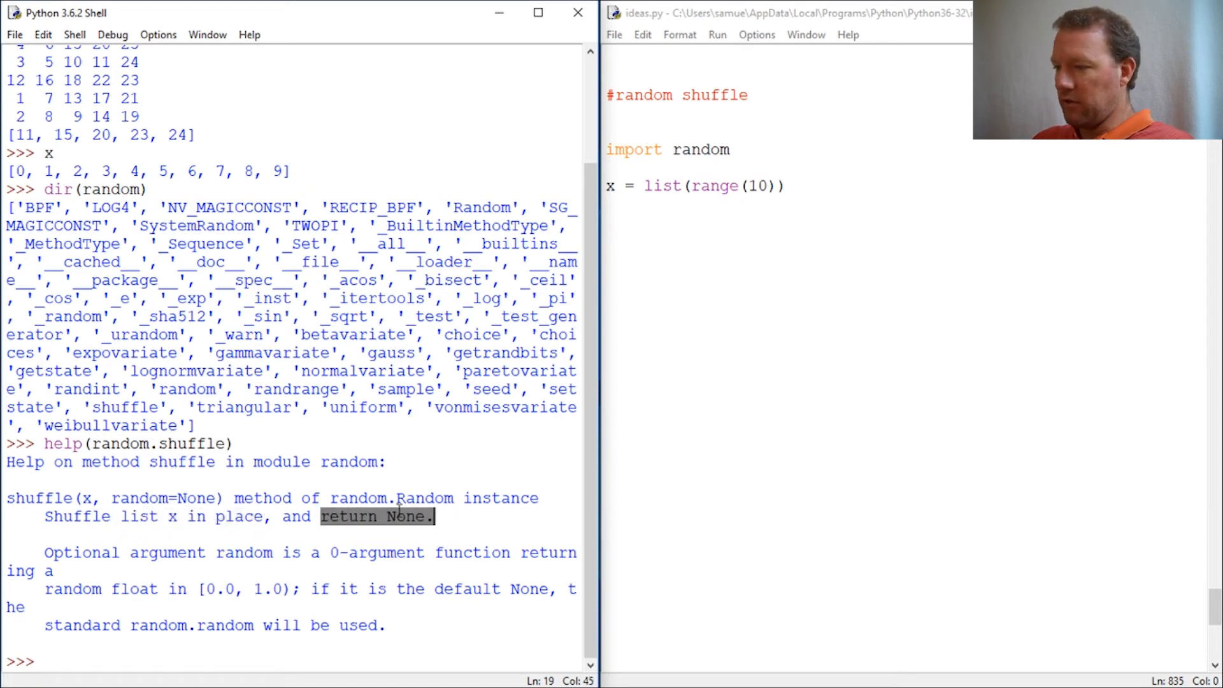
left_click(198, 636)
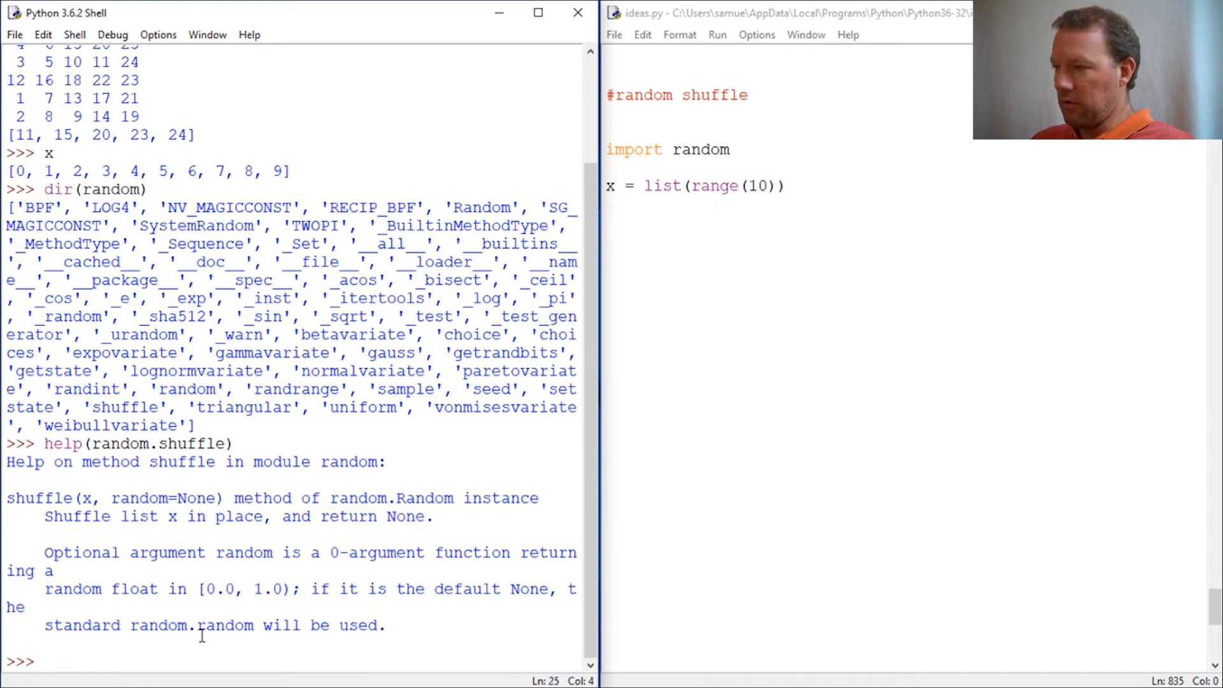
Run random.shuffle(x) and display x as the shuffled list [4, 0, 8, 6, 9, 3, 7, 5, 2, 1].
type("x.")
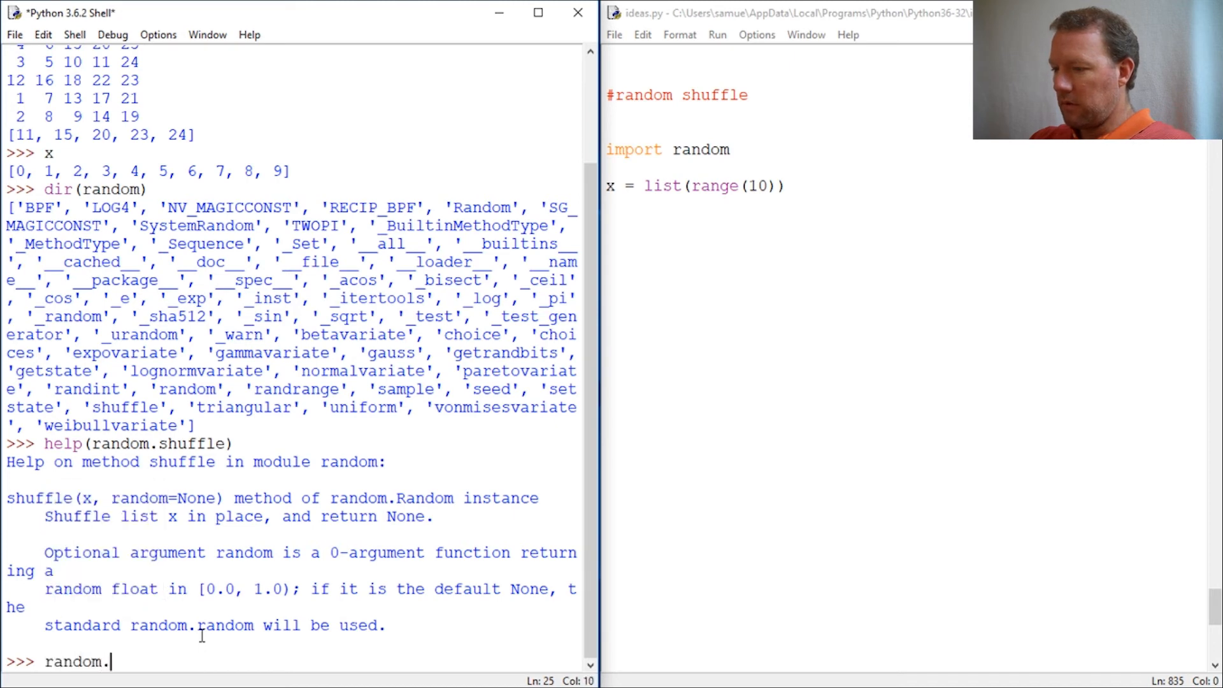
type("shuffle")
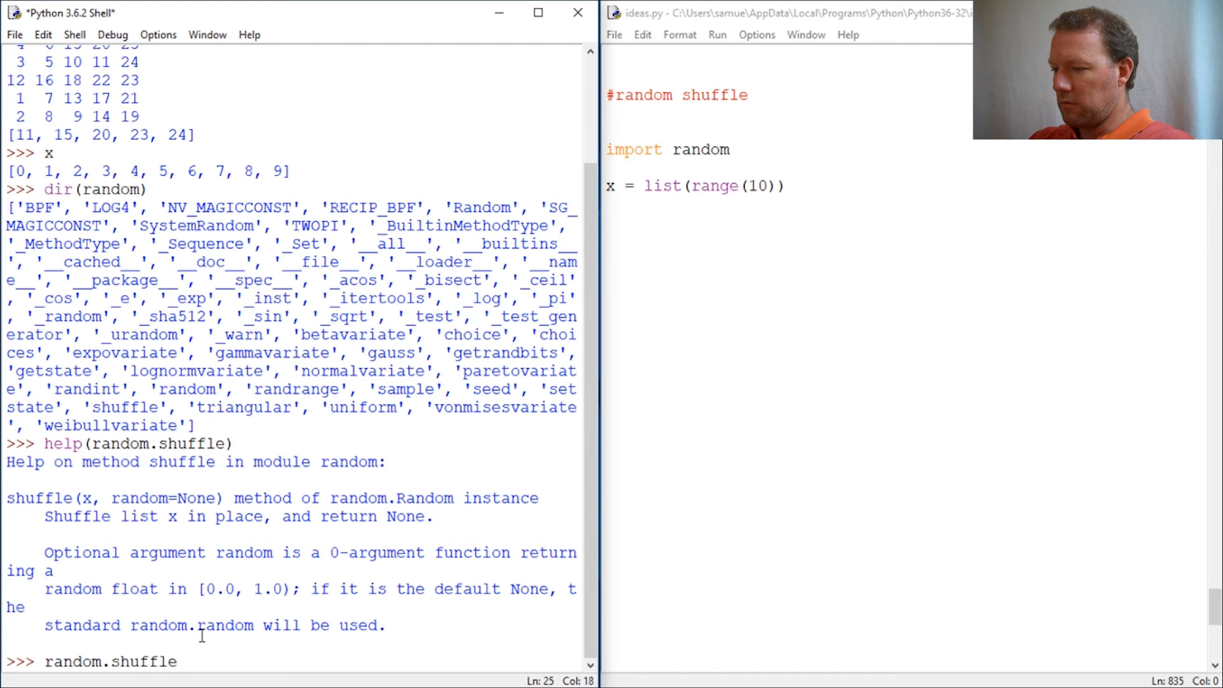
type("(")
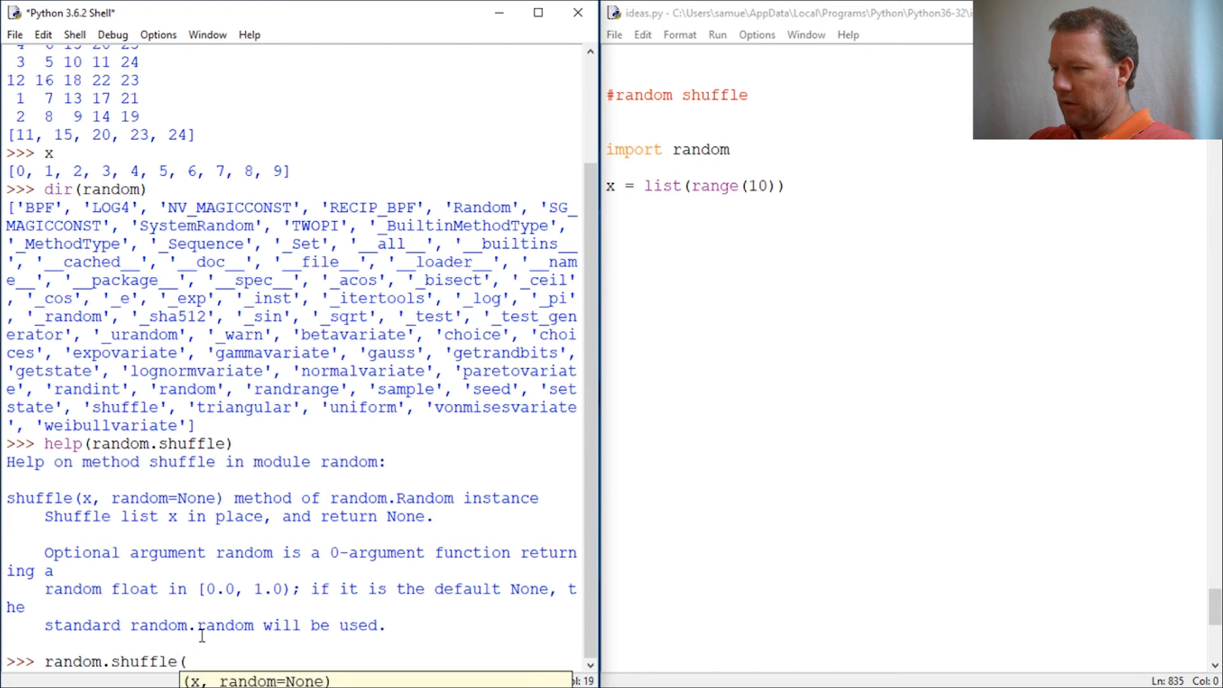
type("x")
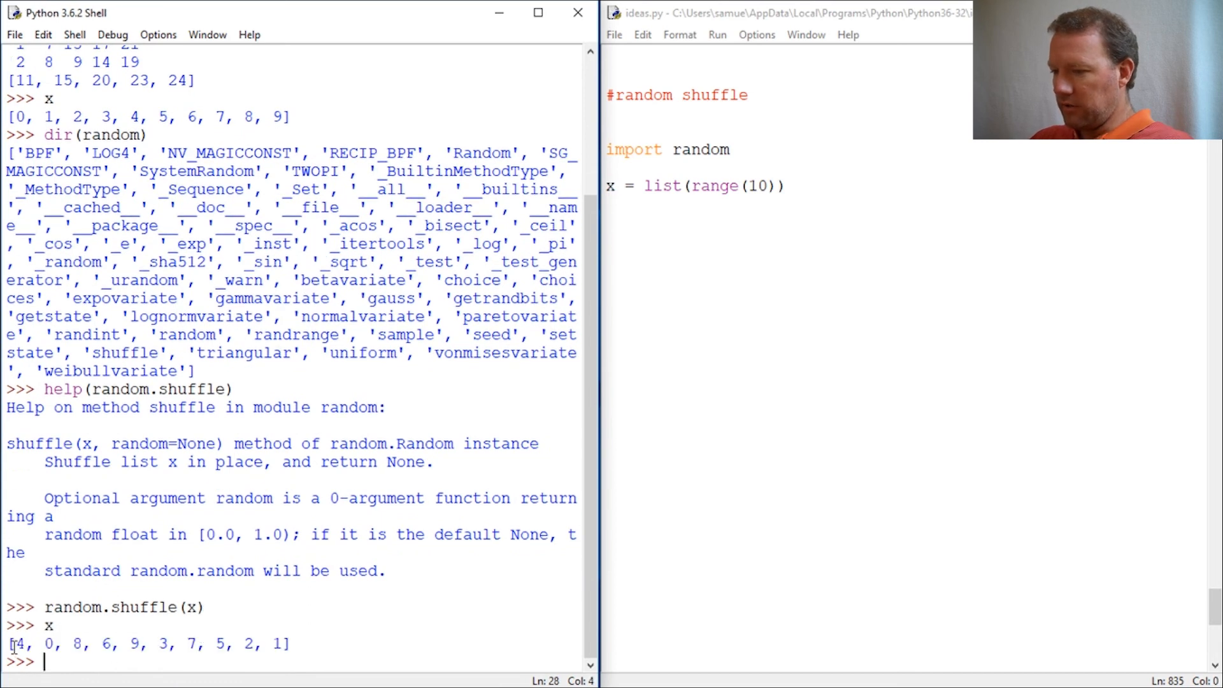
triple_click(148, 642)
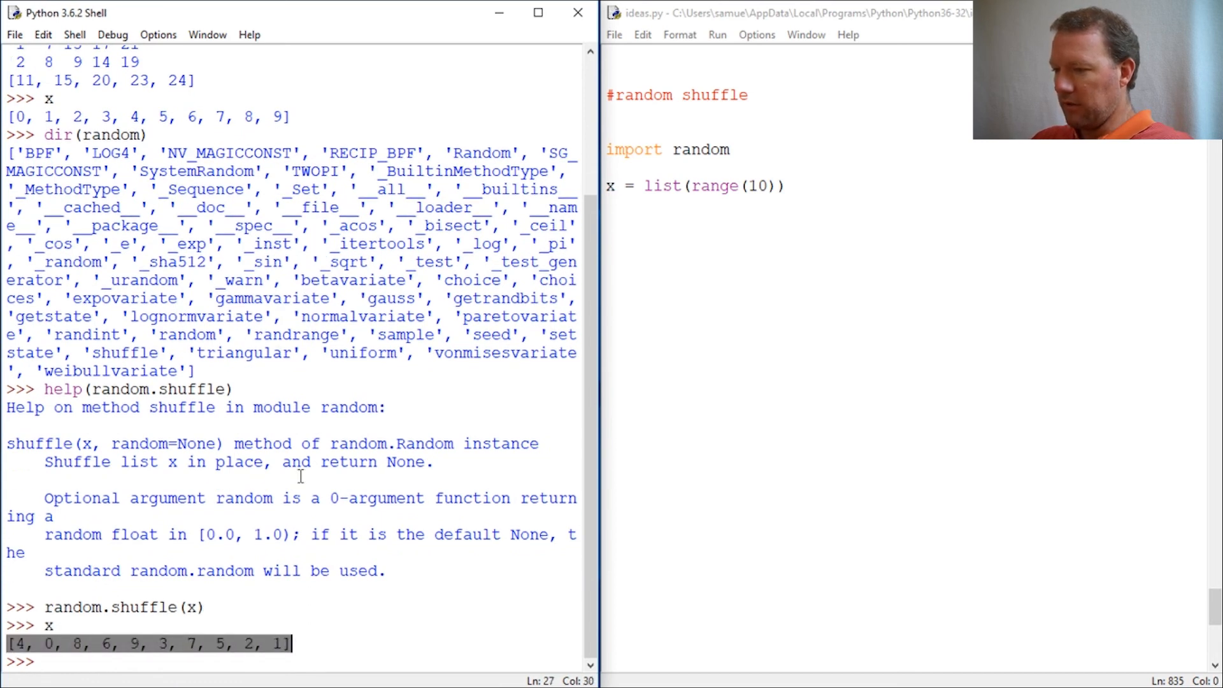
left_click(367, 644)
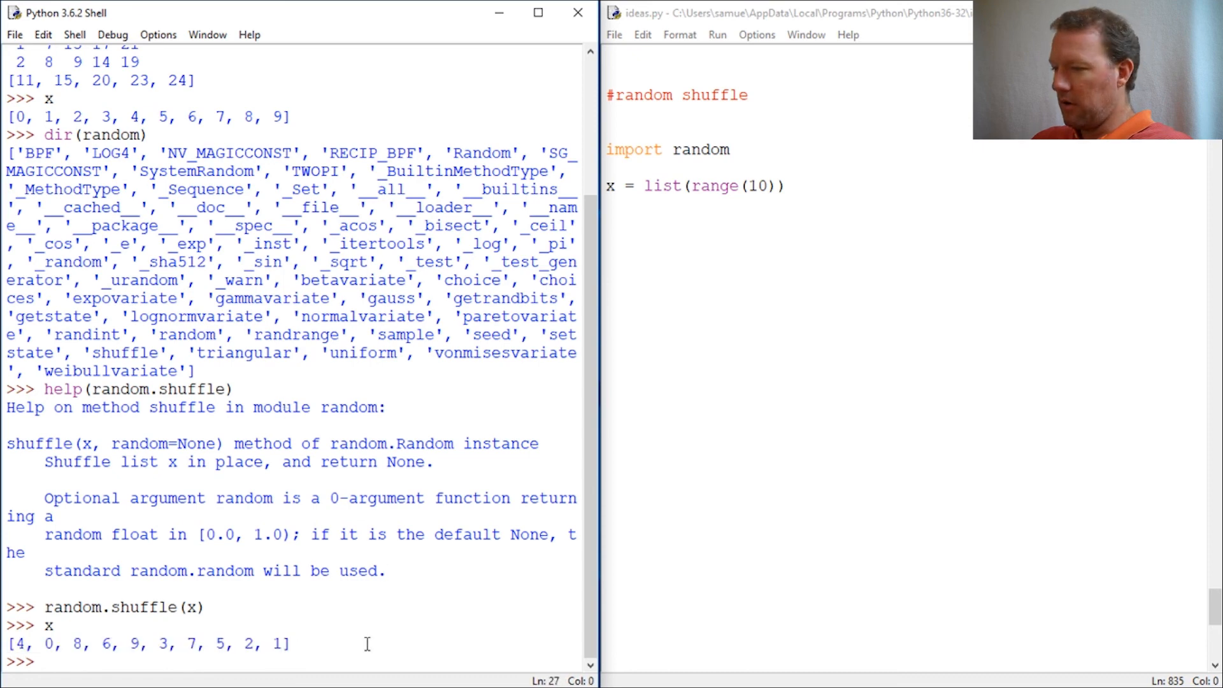